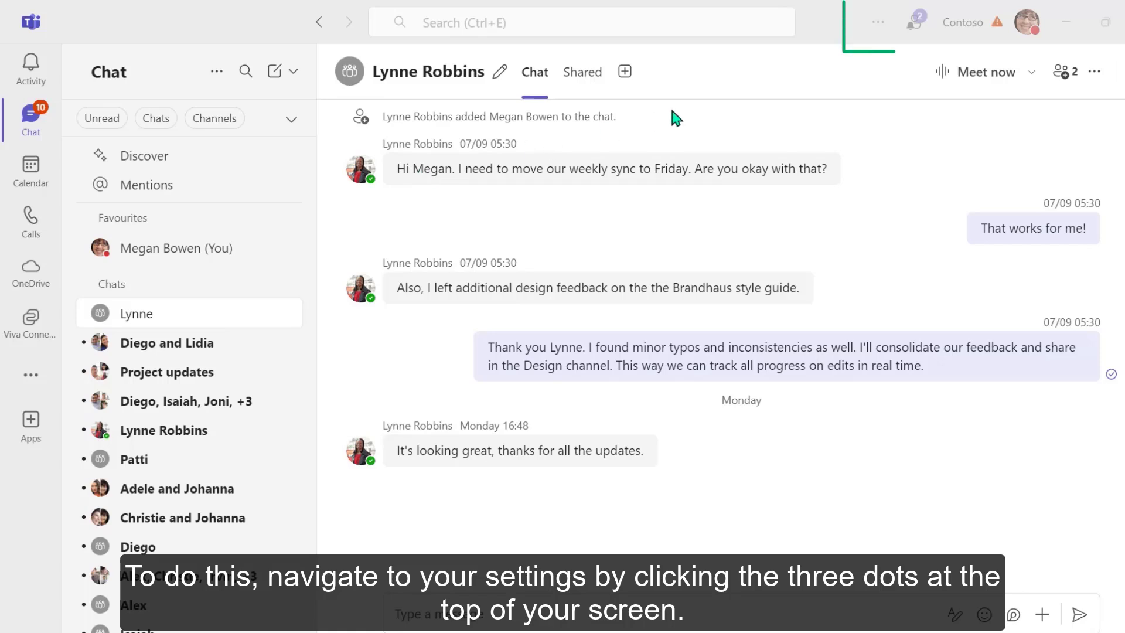
- Show the Settings-and-more menu from the three-dots button in the title bar
{"action": "left_click", "coordinate": [876, 21]}
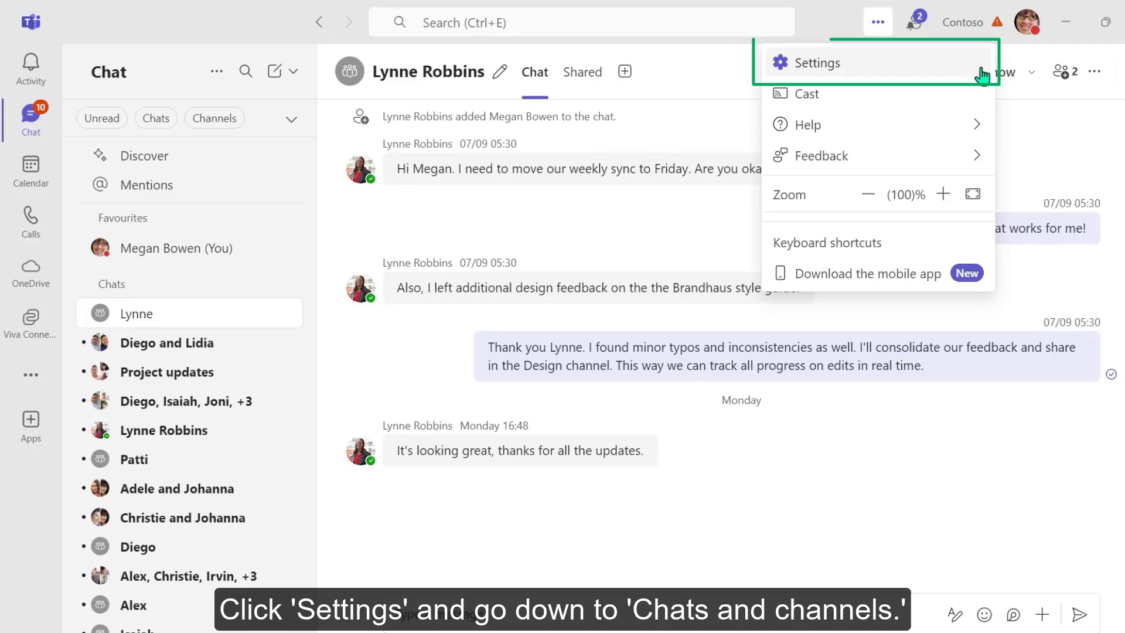
- Go to Settings and land on the Chats and channels page
{"action": "left_click", "coordinate": [817, 62]}
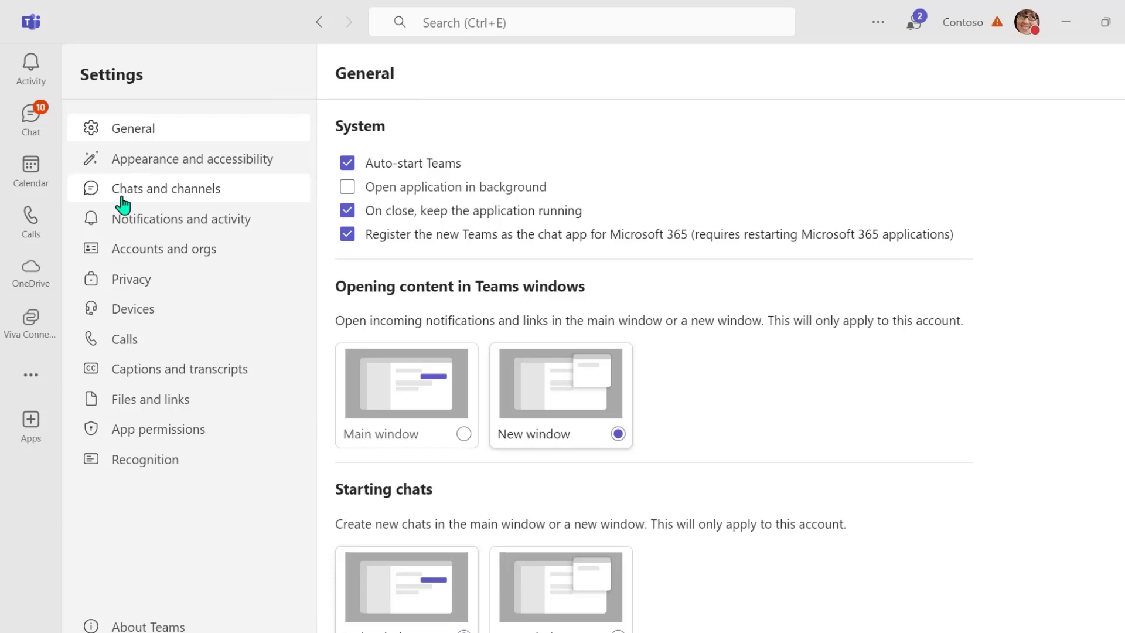
{"action": "left_click", "coordinate": [165, 188]}
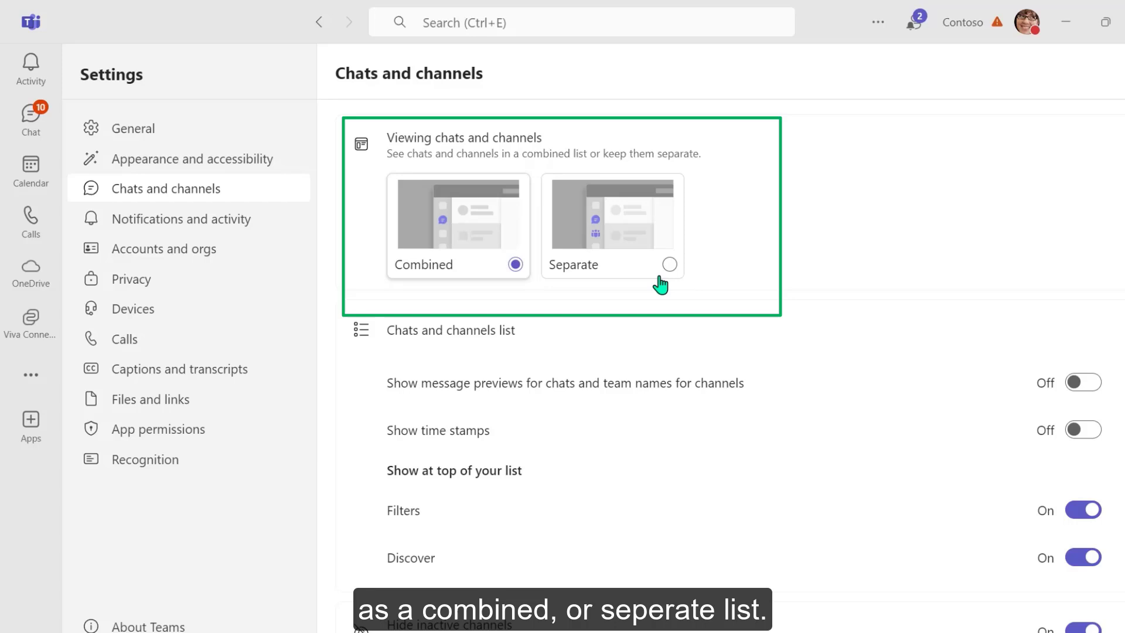
- Choose Separate for viewing chats and channels and give Other as the feedback reason
{"action": "left_click", "coordinate": [666, 263]}
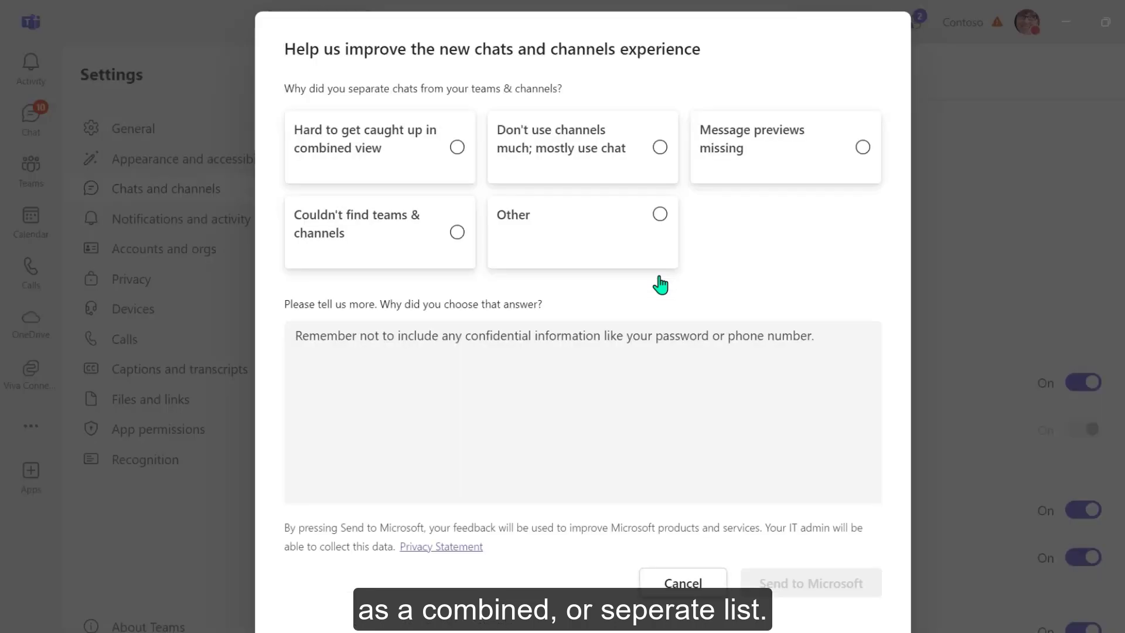
{"action": "mouse_move", "coordinate": [704, 273]}
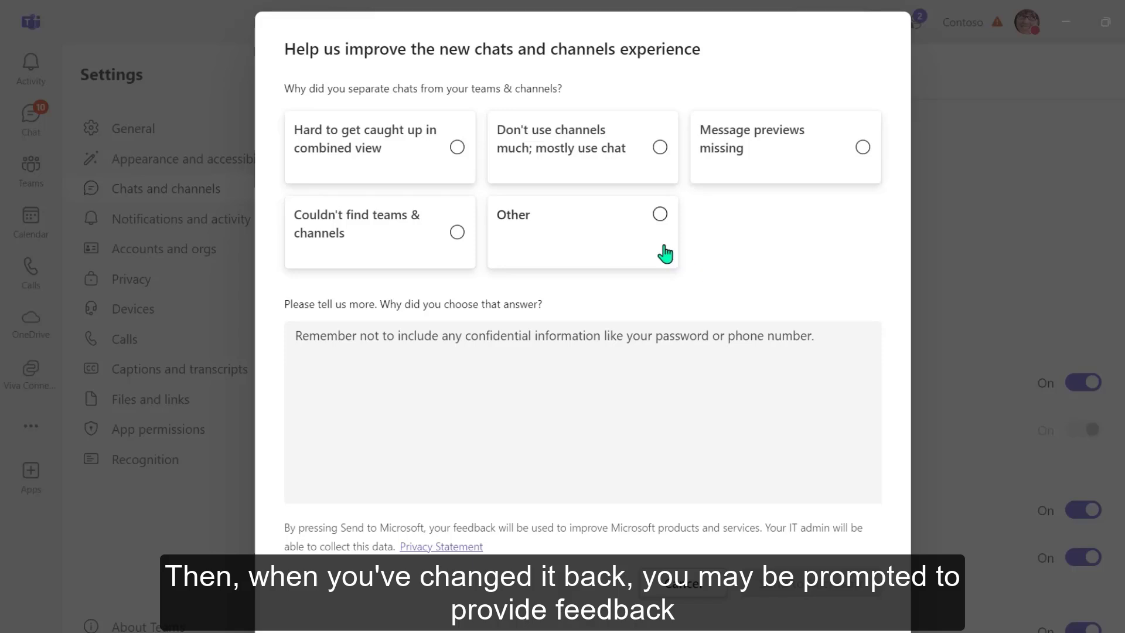
{"action": "left_click", "coordinate": [659, 213]}
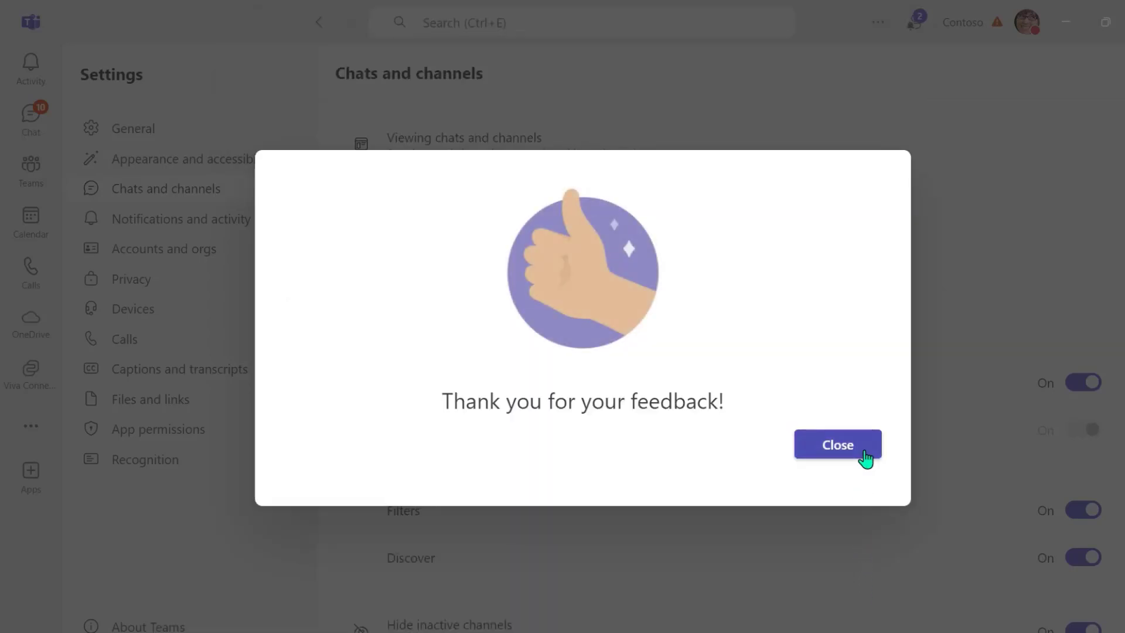
- Close the thank-you dialog, check Chat, then show the Teams list with its channels
{"action": "left_click", "coordinate": [837, 444]}
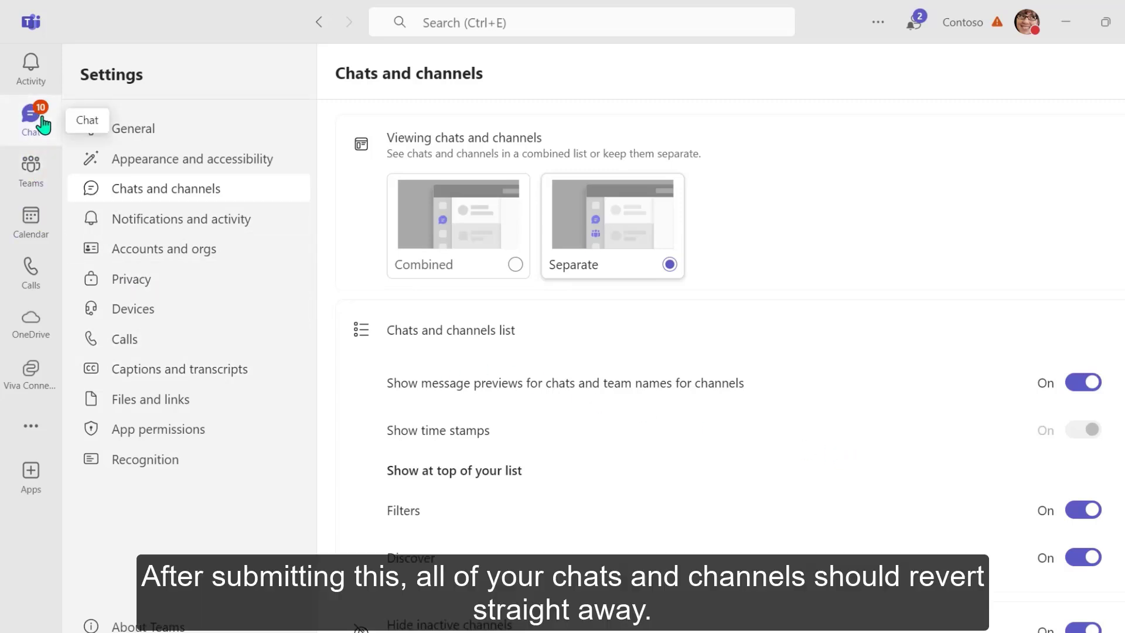
{"action": "left_click", "coordinate": [30, 118]}
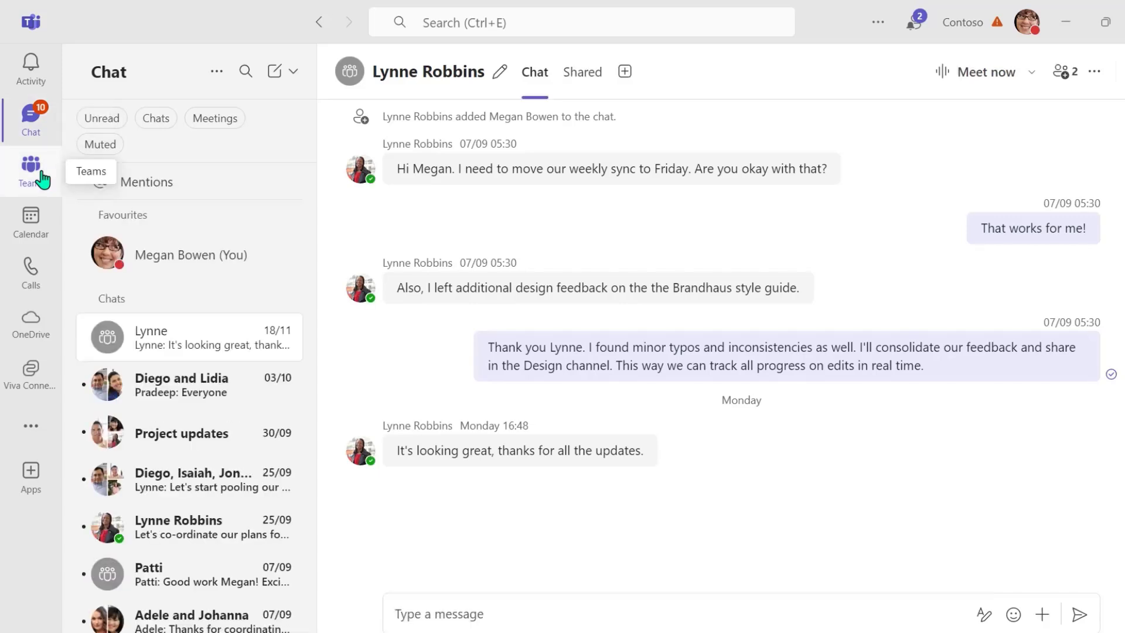
{"action": "left_click", "coordinate": [31, 169]}
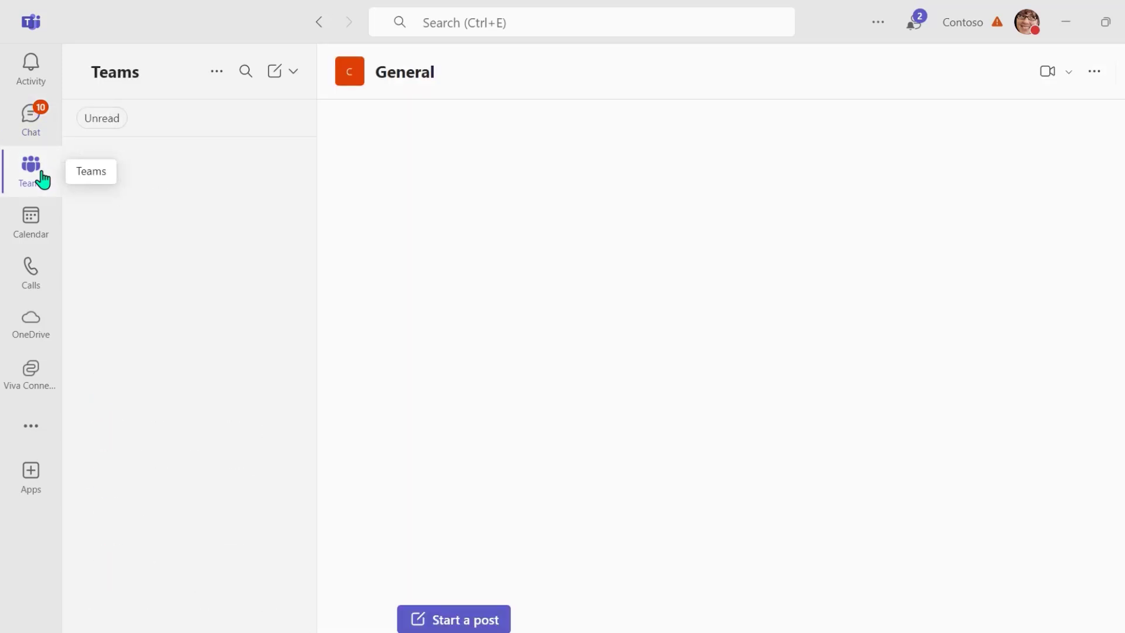
{"action": "left_click", "coordinate": [30, 170]}
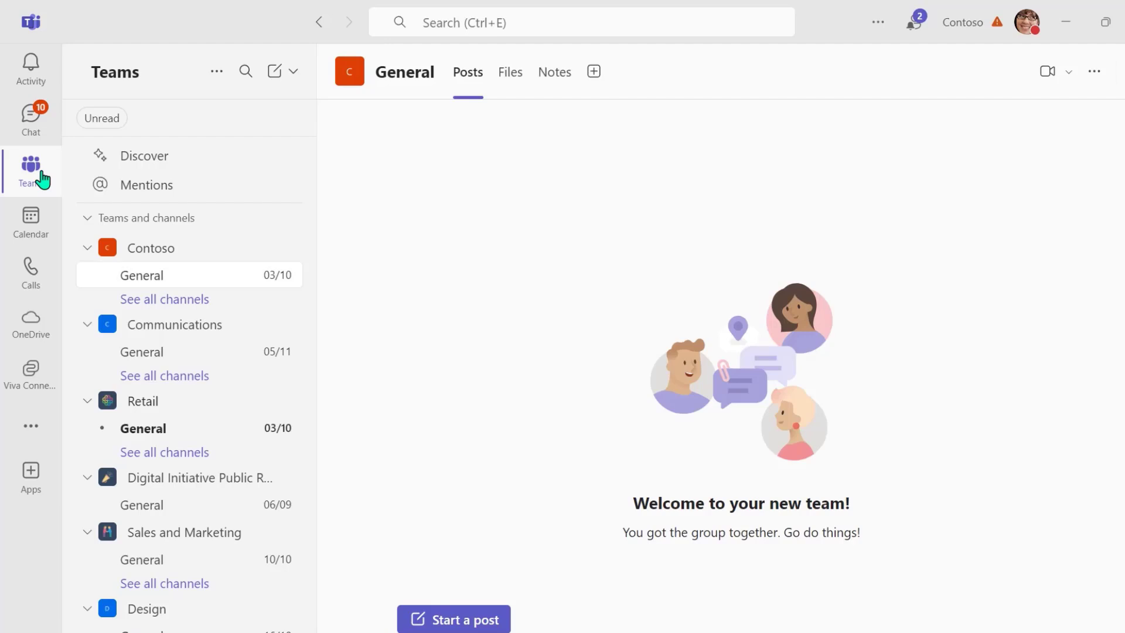